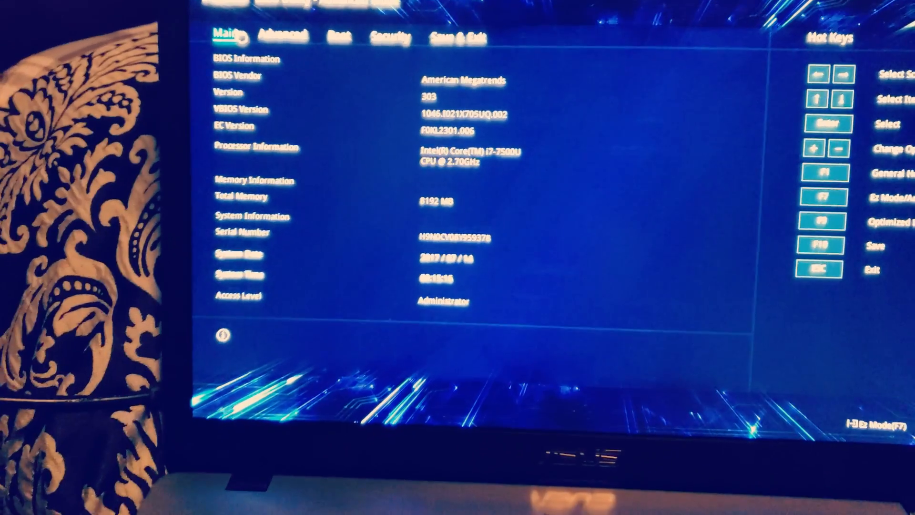
Step: Browse the Advanced and USB Configuration pages, then request Save Changes and Exit
left_click(281, 34)
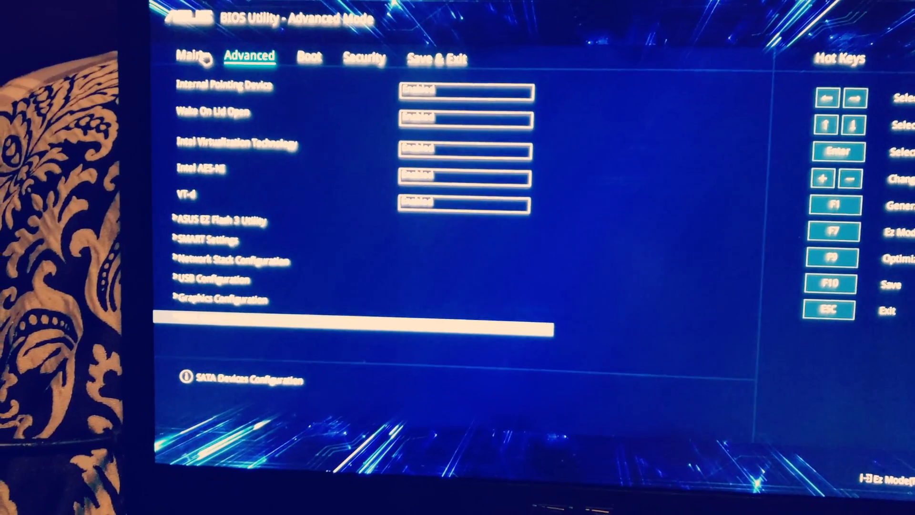
left_click(243, 379)
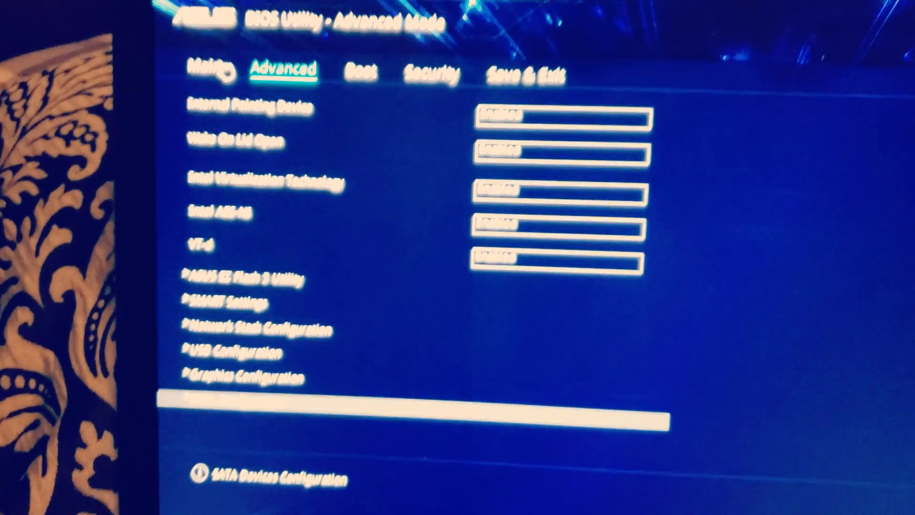
left_click(238, 352)
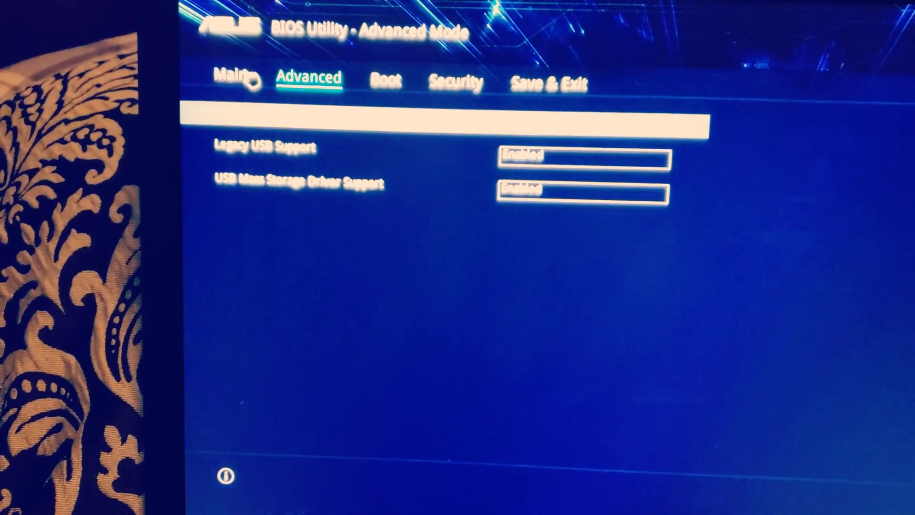
left_click(235, 80)
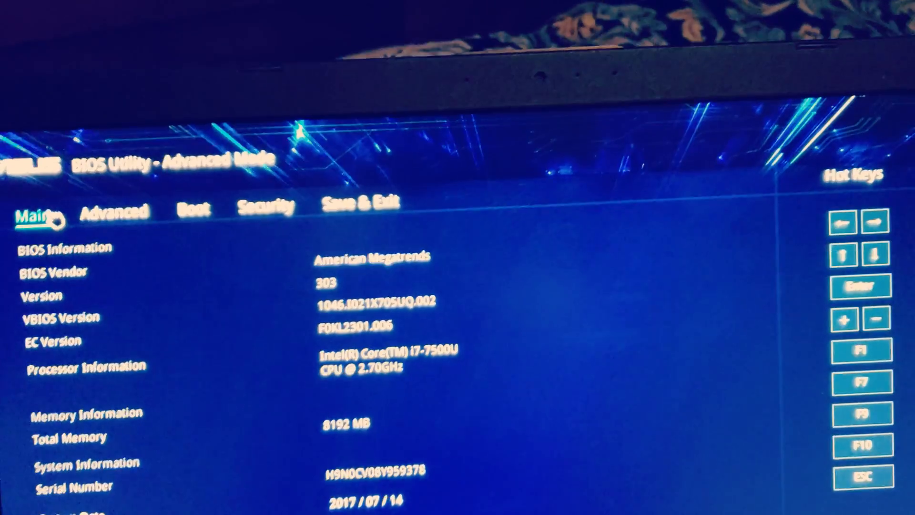
left_click(115, 210)
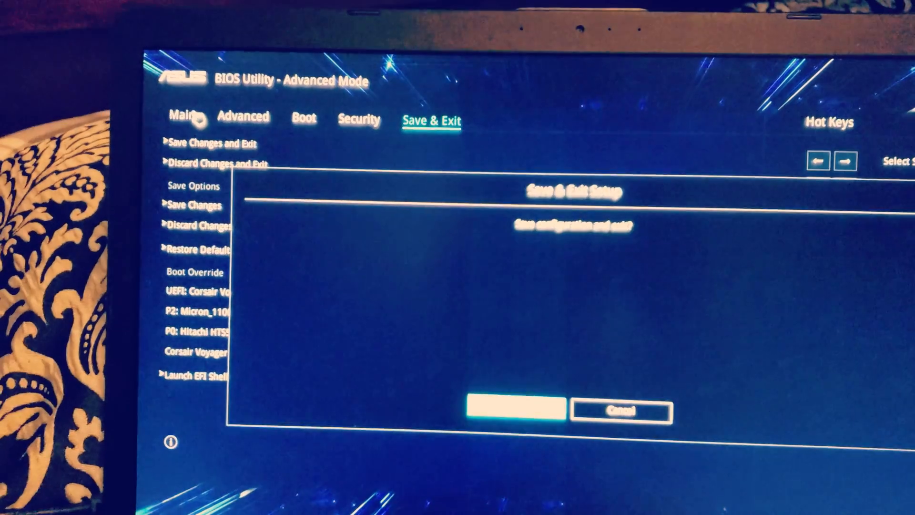
Step: Confirm OK so the configuration is saved and the laptop reboots into Windows Setup
left_click(513, 410)
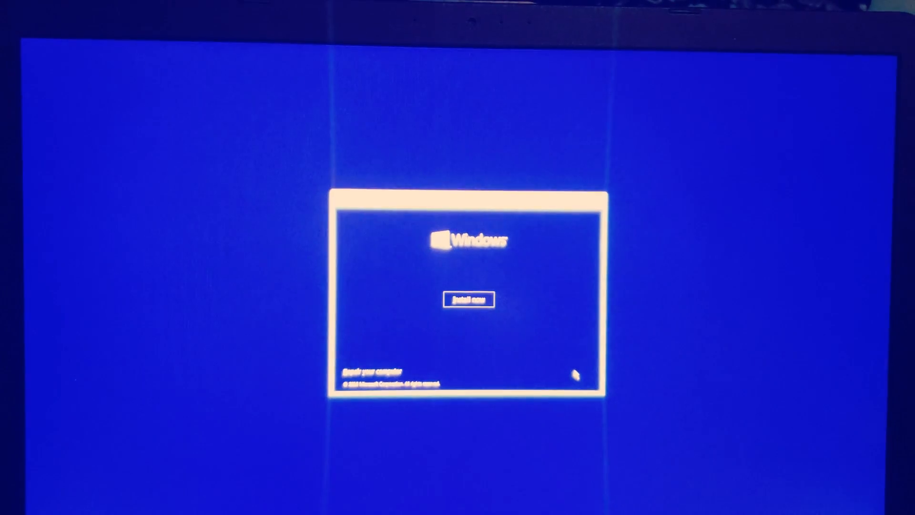
Step: Begin installation with Install now and accept the license terms toward Custom install
left_click(467, 299)
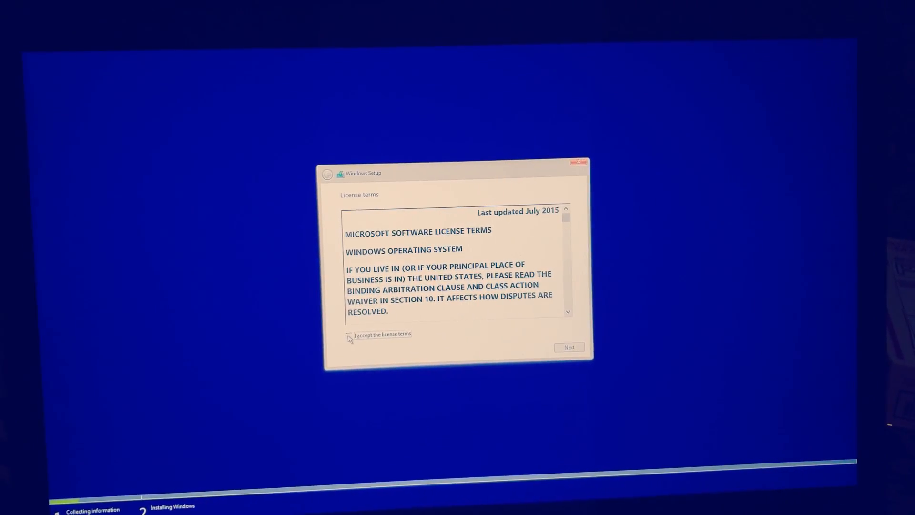
left_click(568, 347)
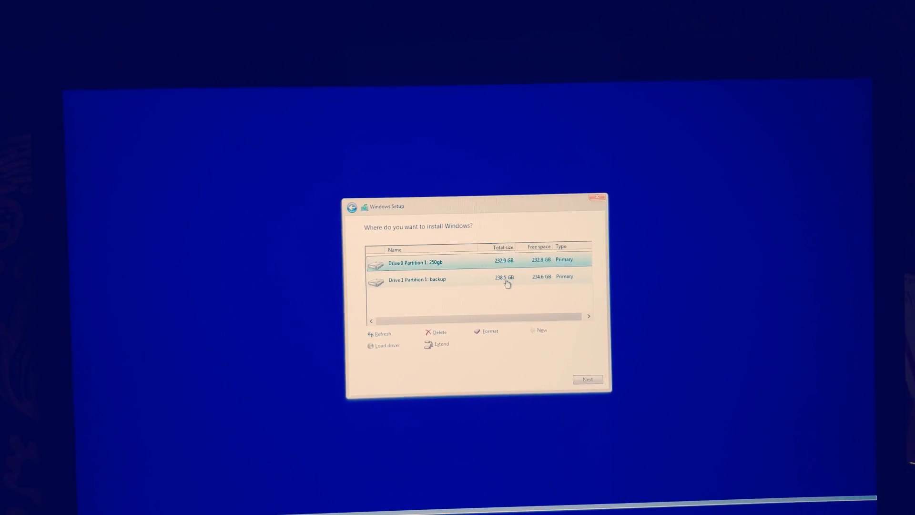
Step: Delete the Drive 1 backup partition and continue installing onto Drive 1 unallocated space
left_click(417, 279)
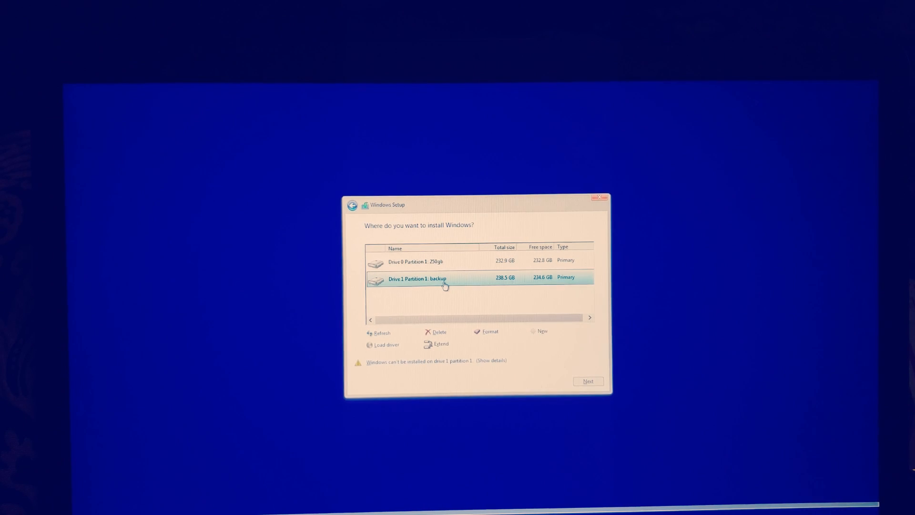
left_click(420, 258)
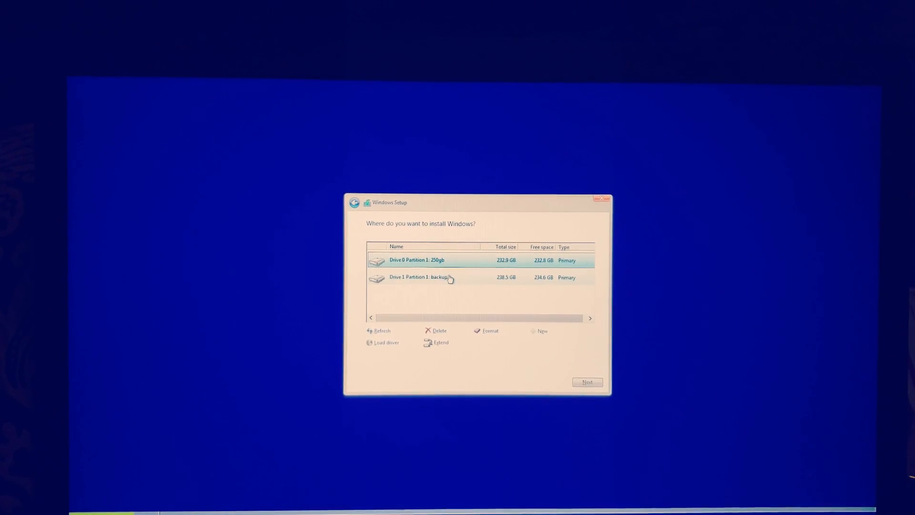
left_click(423, 277)
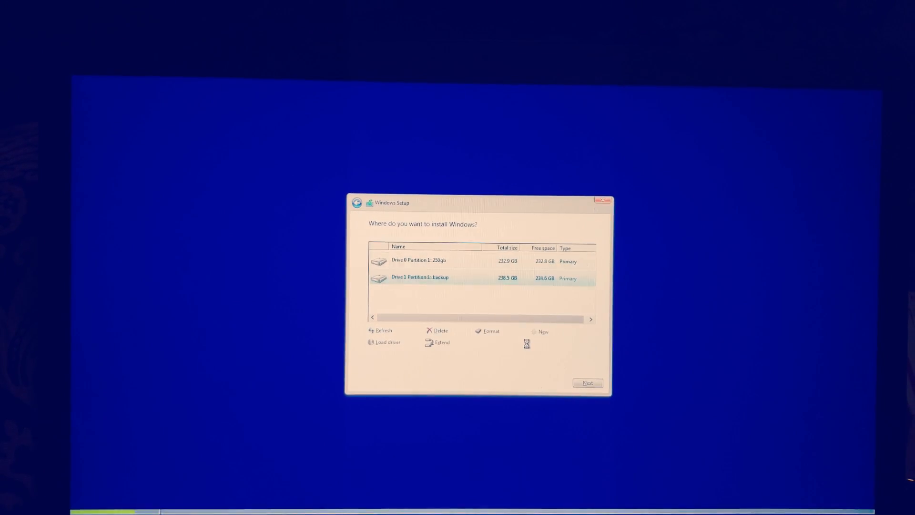
left_click(439, 330)
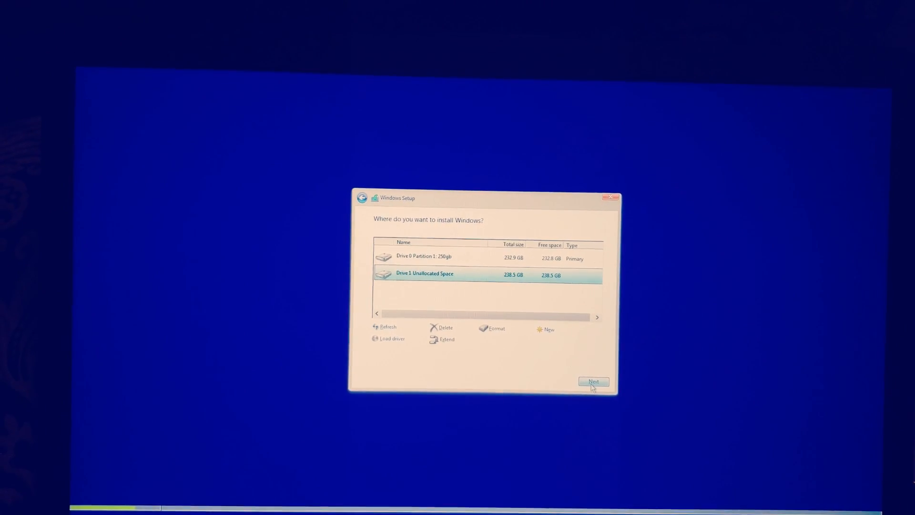
left_click(594, 381)
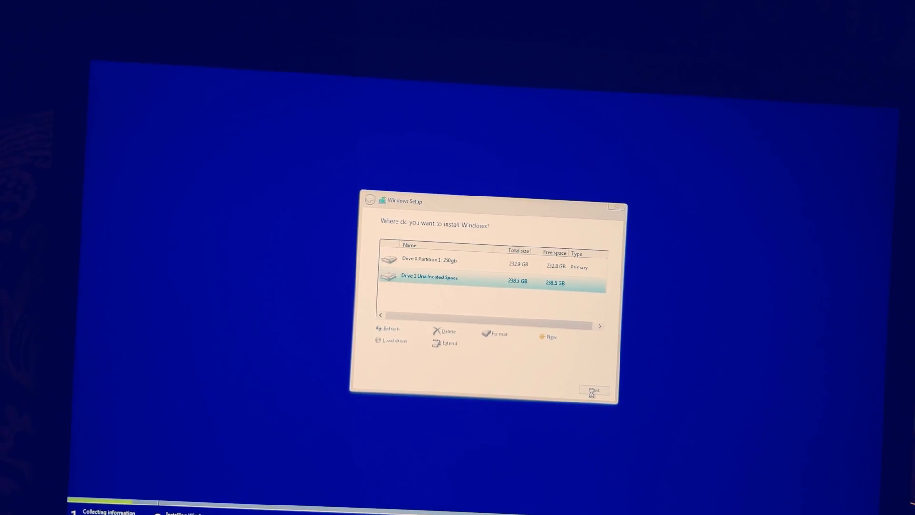
left_click(594, 389)
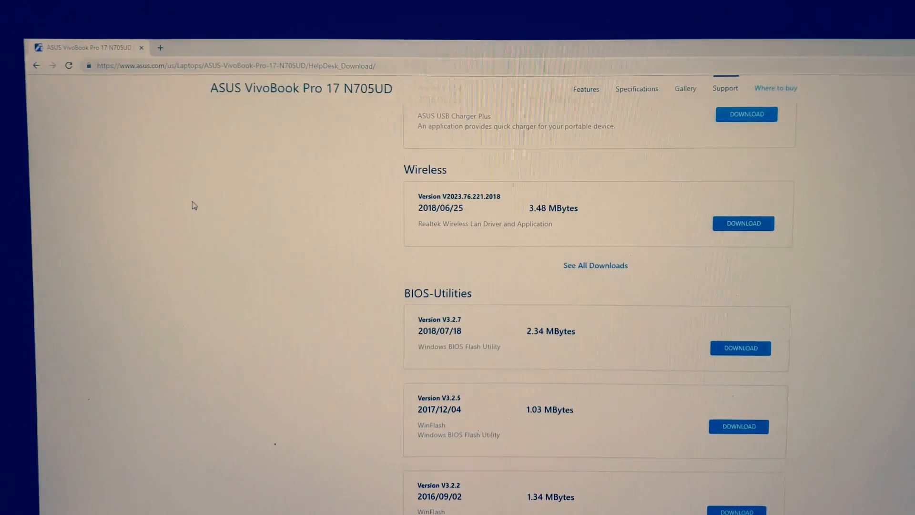
Step: Scroll the Driver & Tools downloads down to the ATK Package entry
scroll("down", 3)
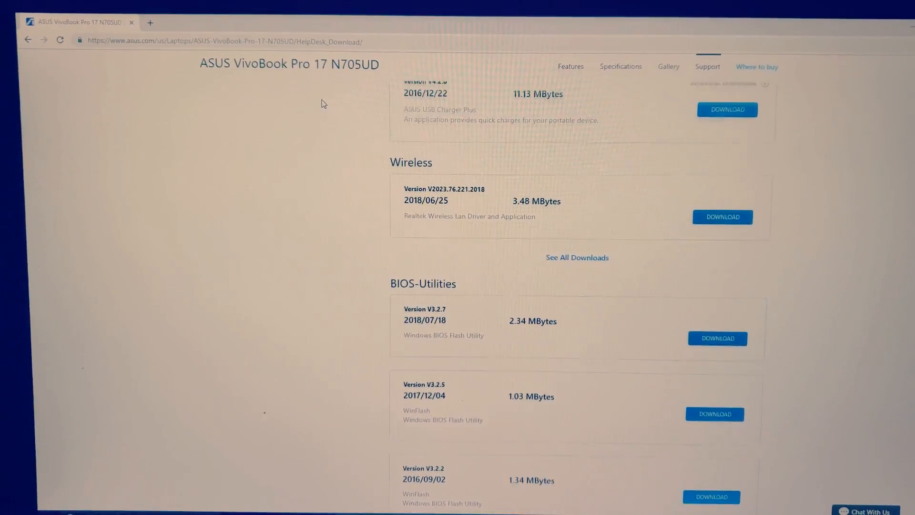
scroll("down", 3)
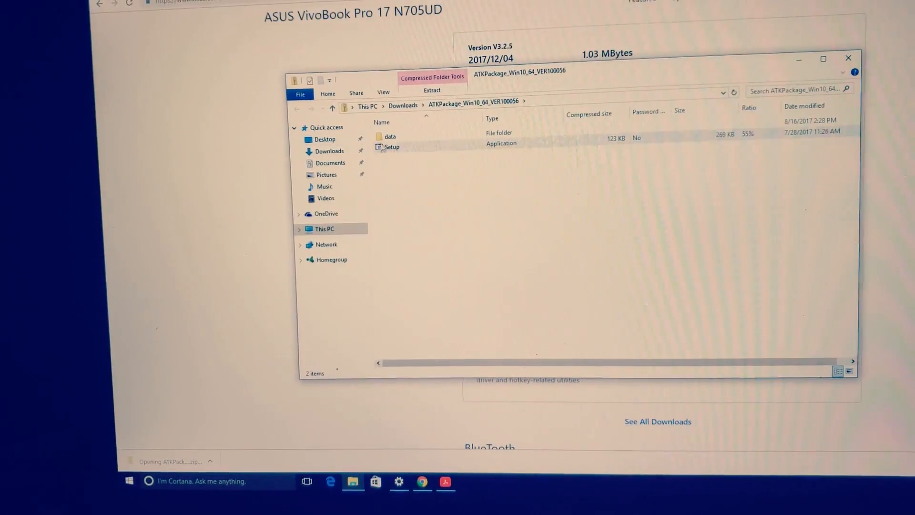
Step: Run Setup from the ATKPackage zip through Next and Close, declining the restart with No
left_click(392, 147)
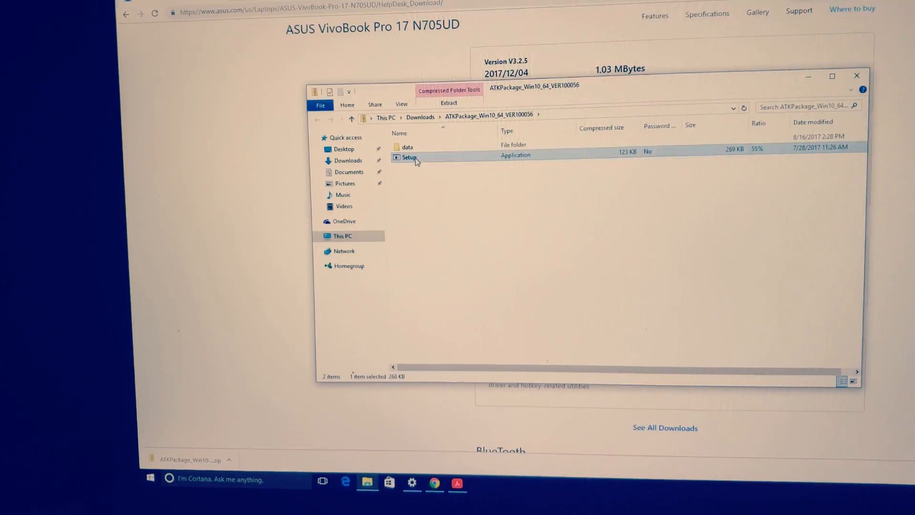
double_click(409, 158)
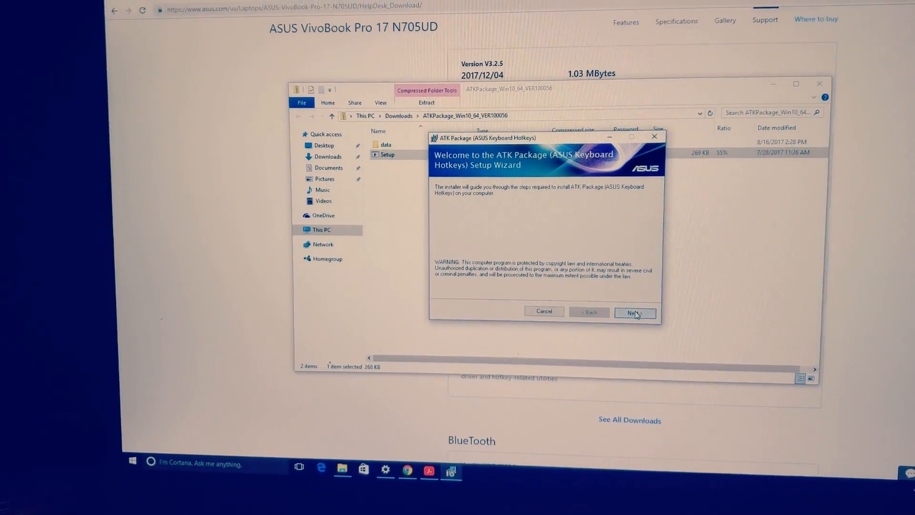
left_click(635, 312)
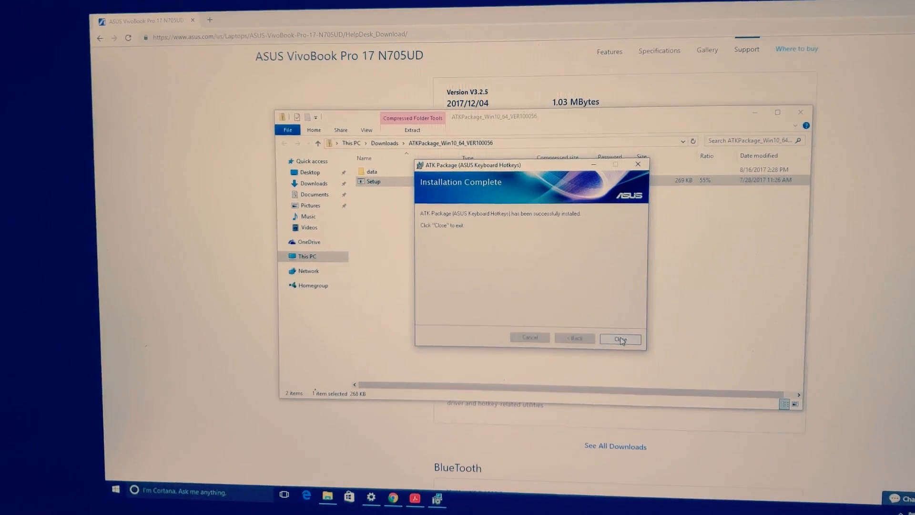
left_click(620, 338)
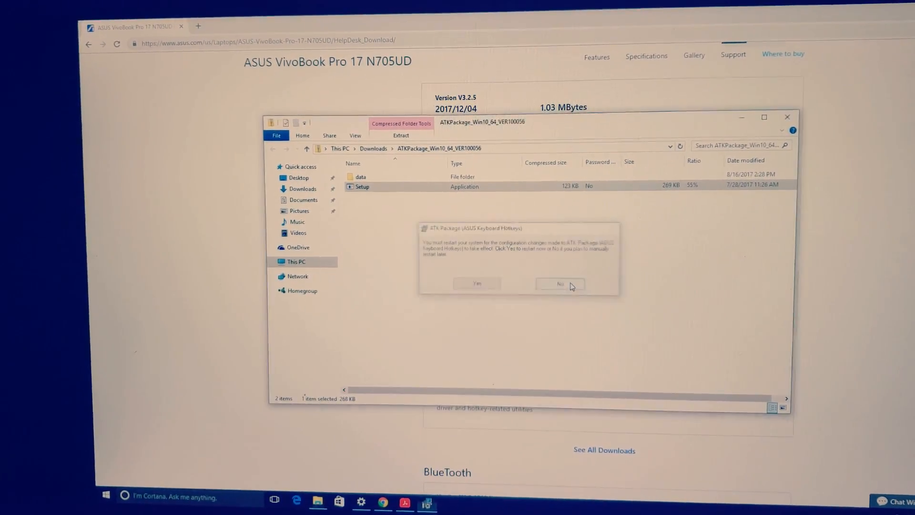
left_click(551, 284)
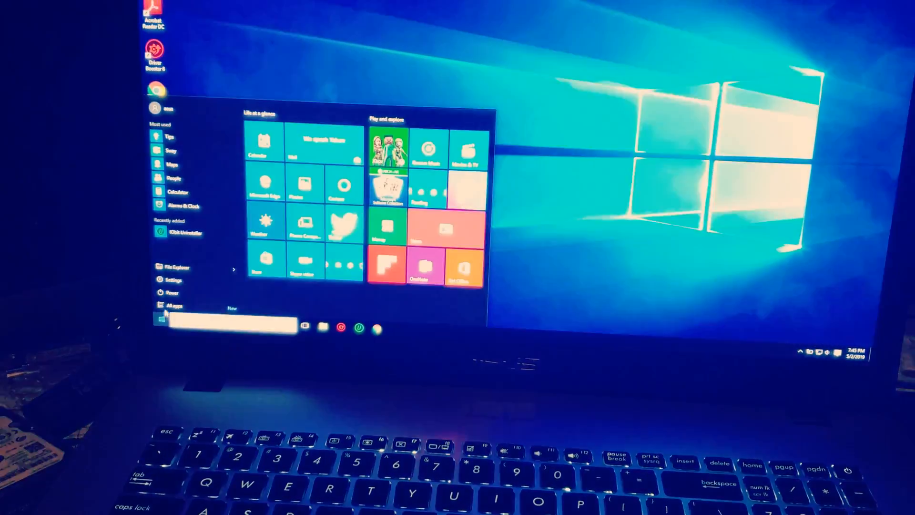
Step: Restart the laptop from the Start menu Power options
left_click(172, 292)
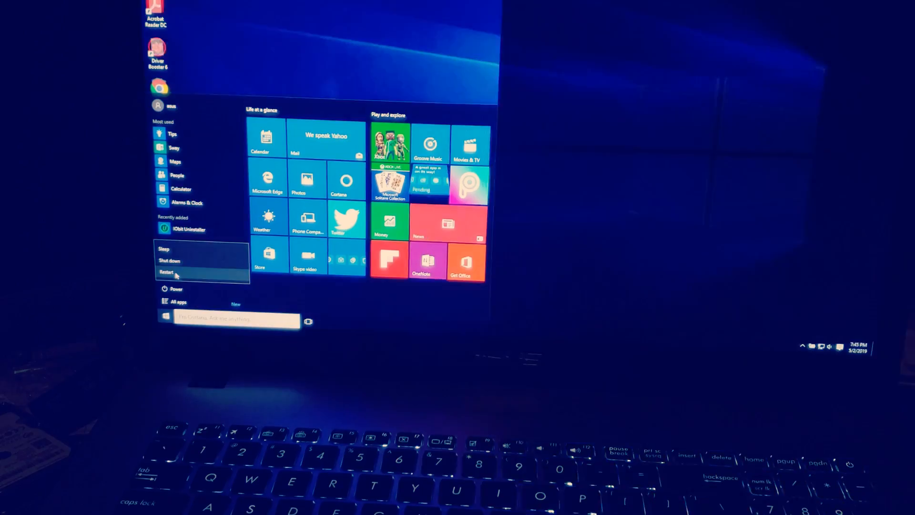
left_click(170, 271)
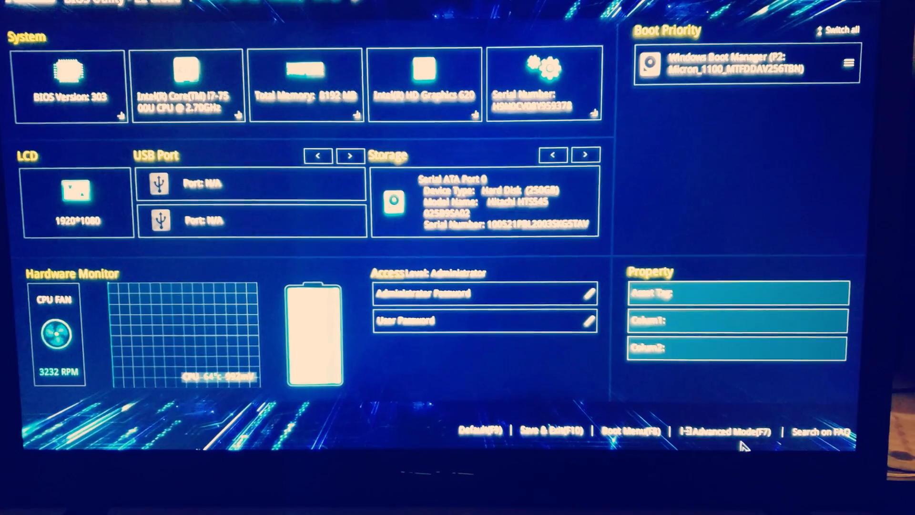
Step: Enter Advanced Mode with F7 and browse the Advanced list into SATA Configuration
key("f7")
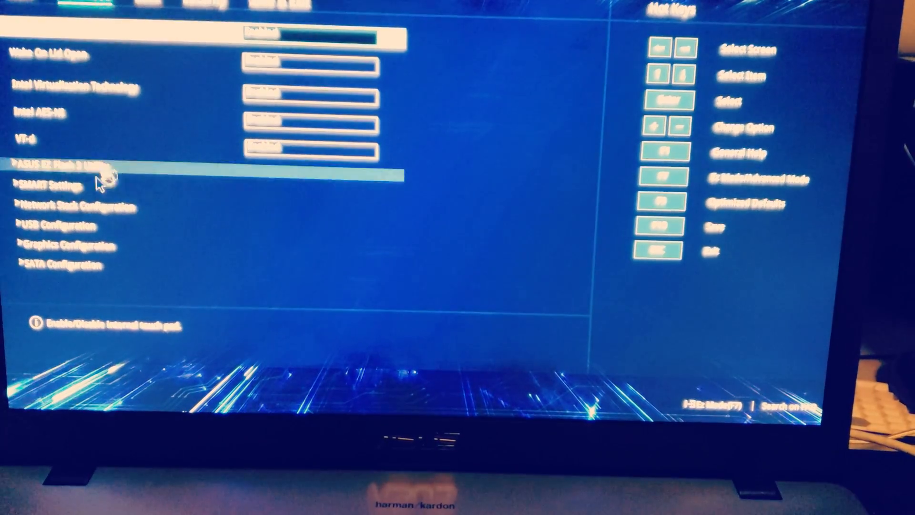
key("Down")
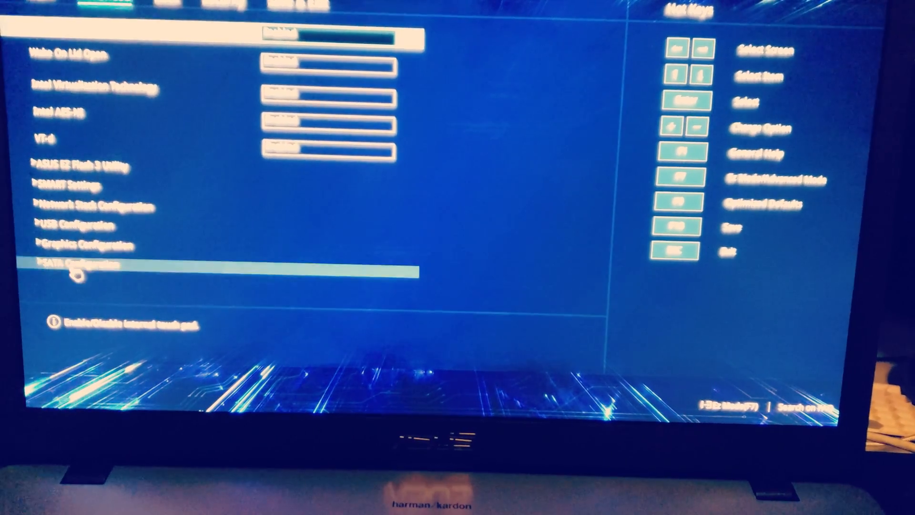
left_click(82, 266)
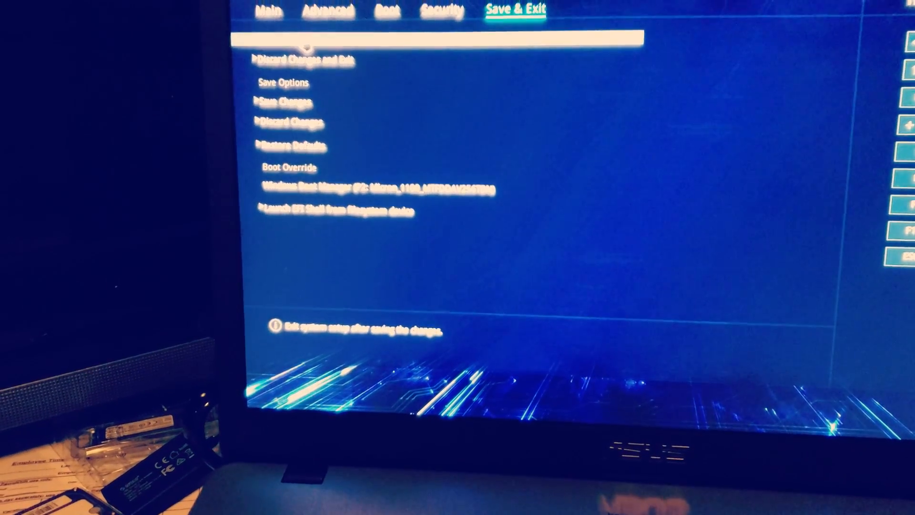
Step: Choose Save Changes and Exit to bring up the save confirmation prompt
left_click(274, 45)
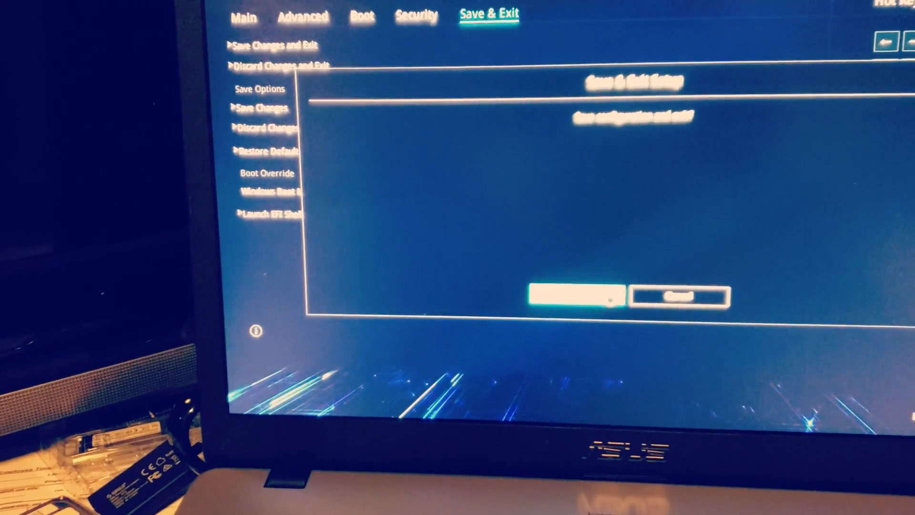